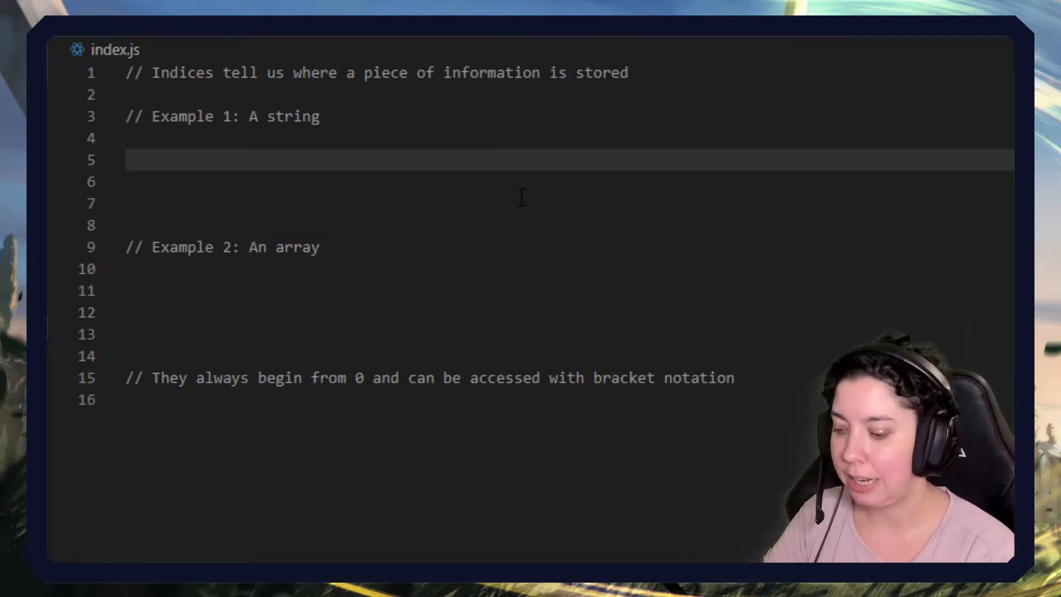
# Declare var name = "Anne" on line 5 and start a new line.
pyautogui.write('var na')
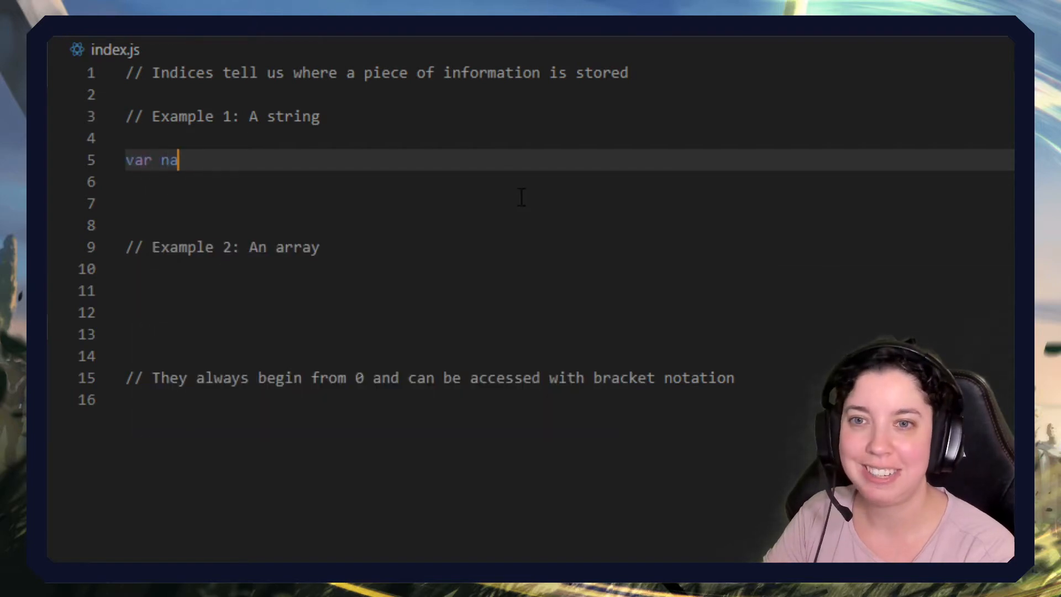
pyautogui.write('me = "Ann"')
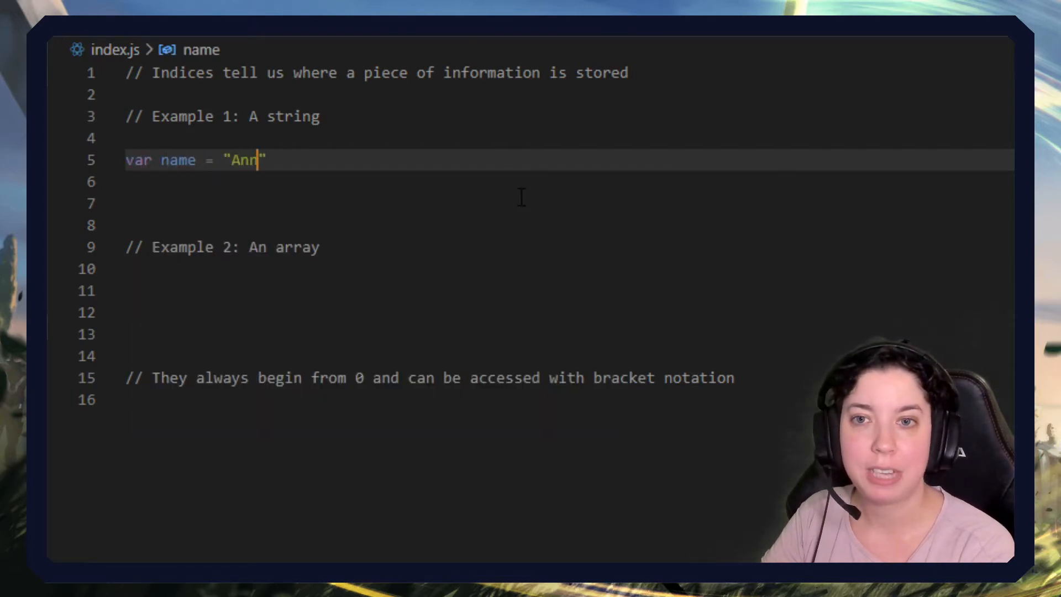
pyautogui.write('e')
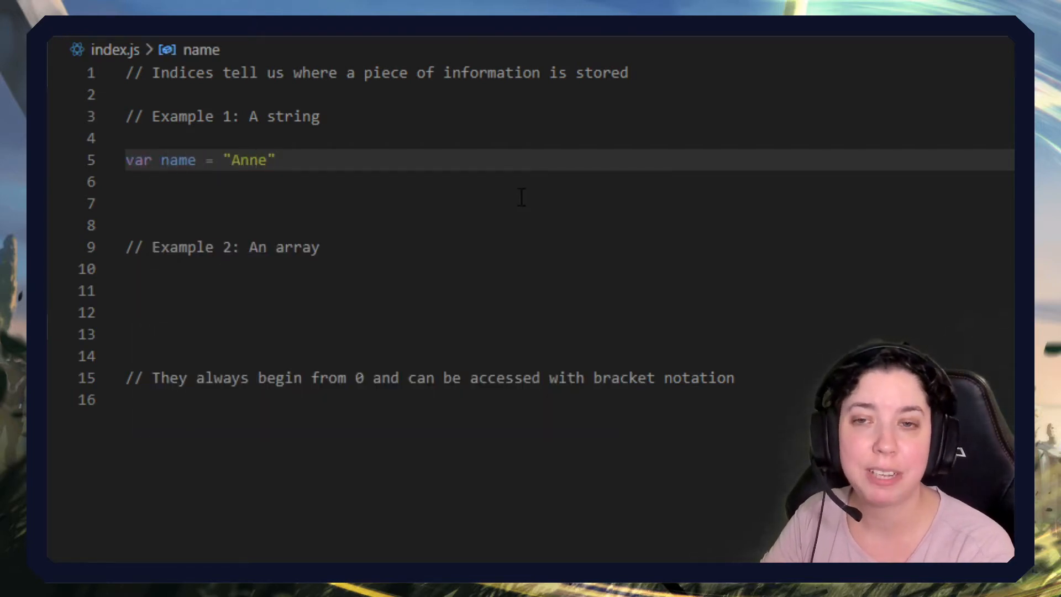
pyautogui.press('Enter')
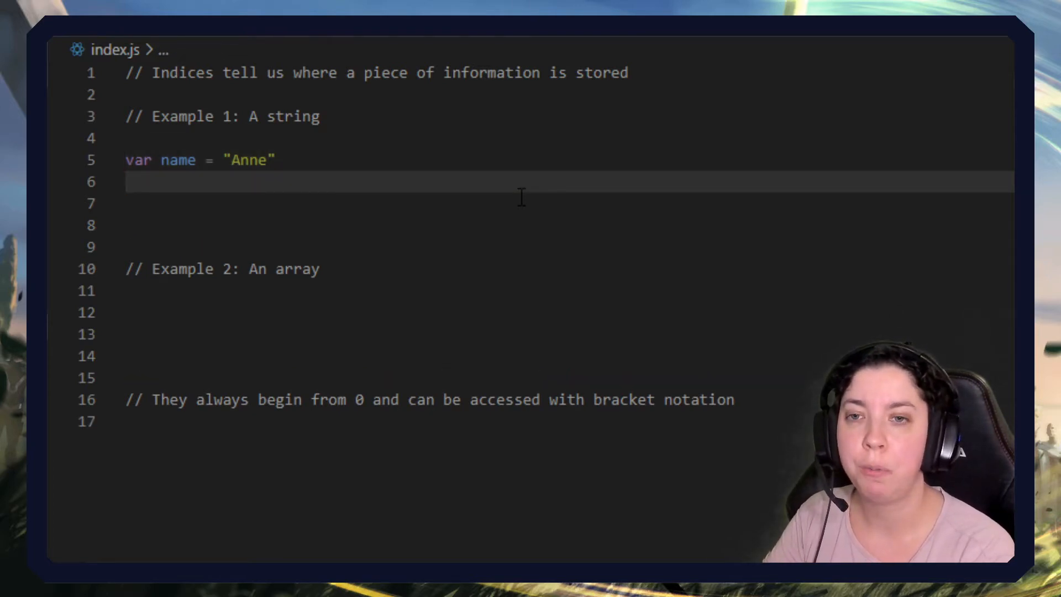
# Add console.log(name[0]) with comment //log "A", highlighting "Anne" to discuss its letters.
pyautogui.write('name[0]')
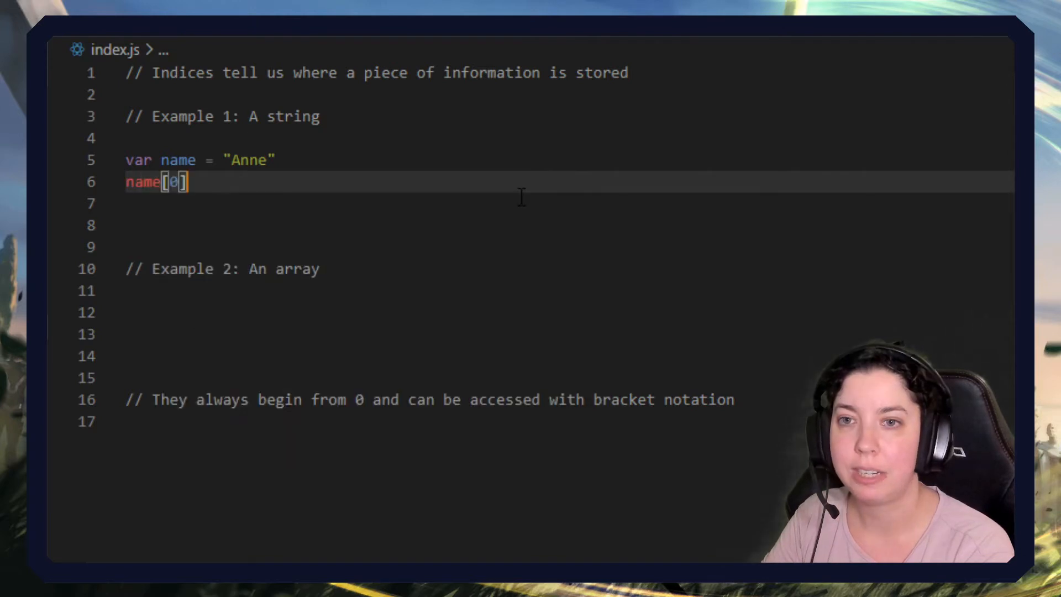
pyautogui.write('console.log(')
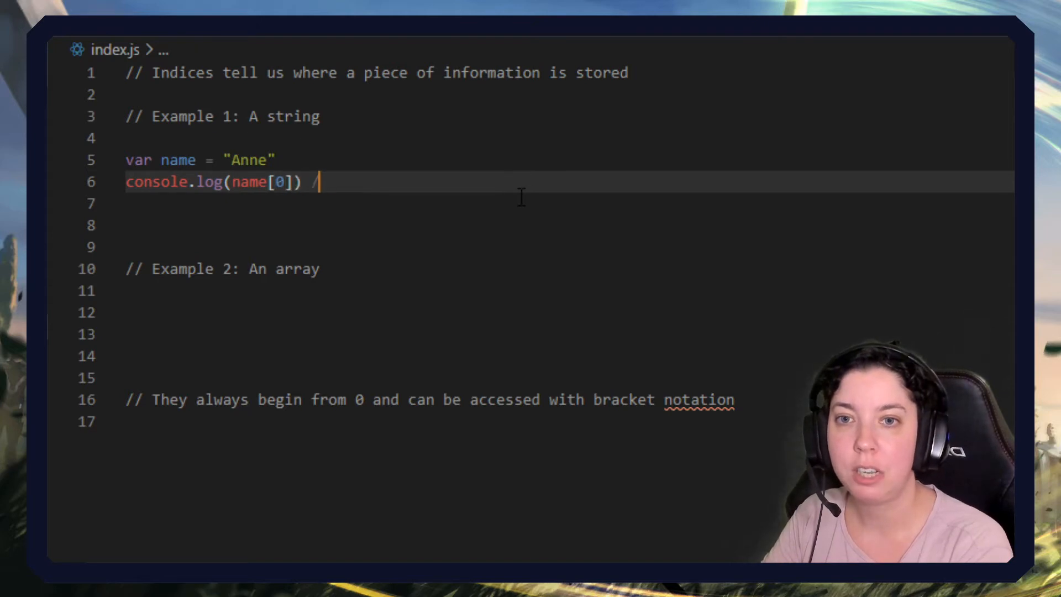
pyautogui.write('/log "A"')
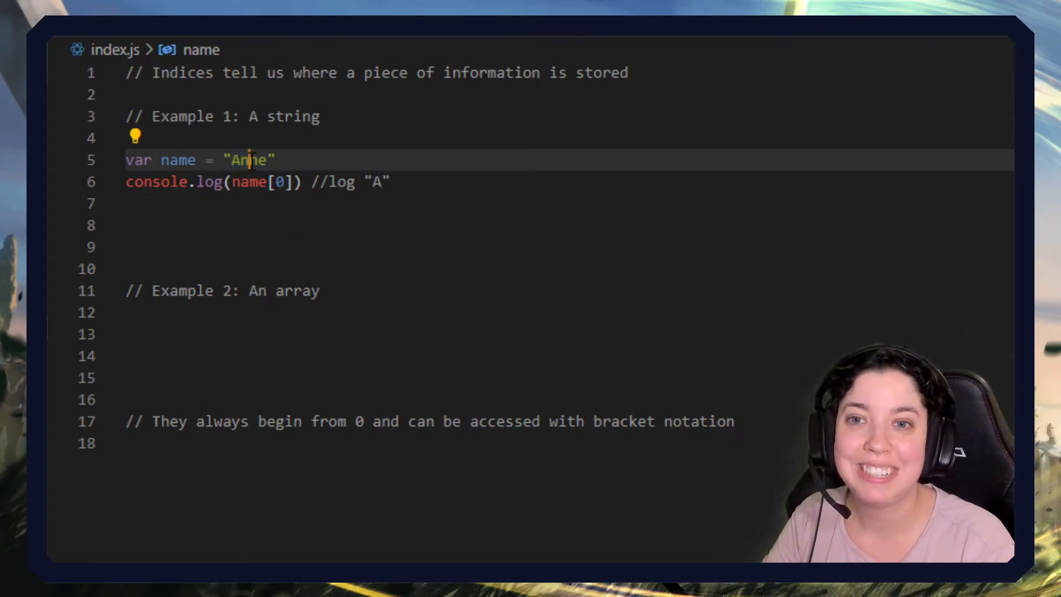
pyautogui.doubleClick(248, 160)
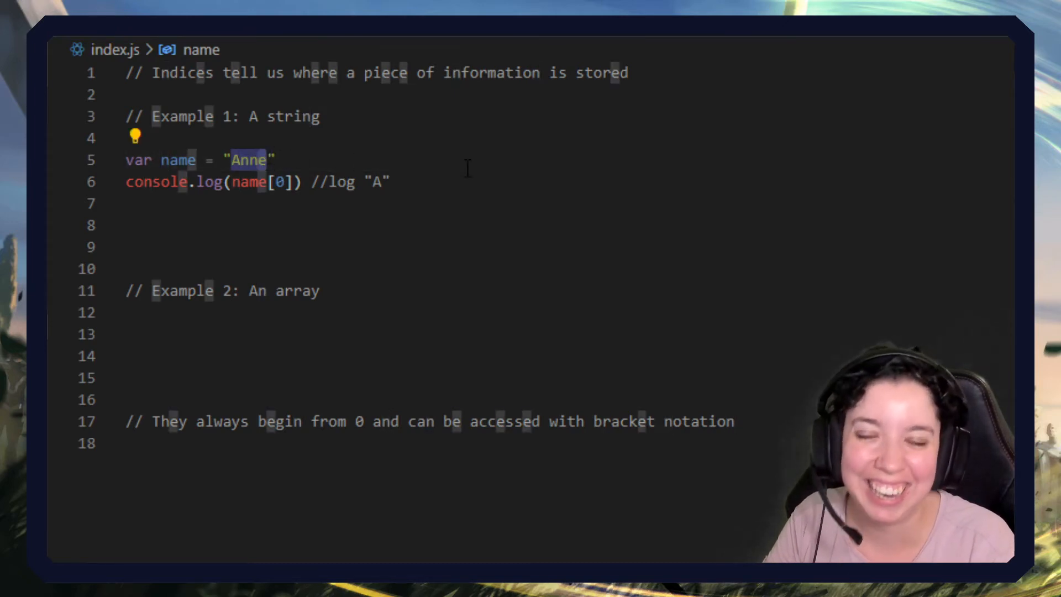
pyautogui.click(389, 181)
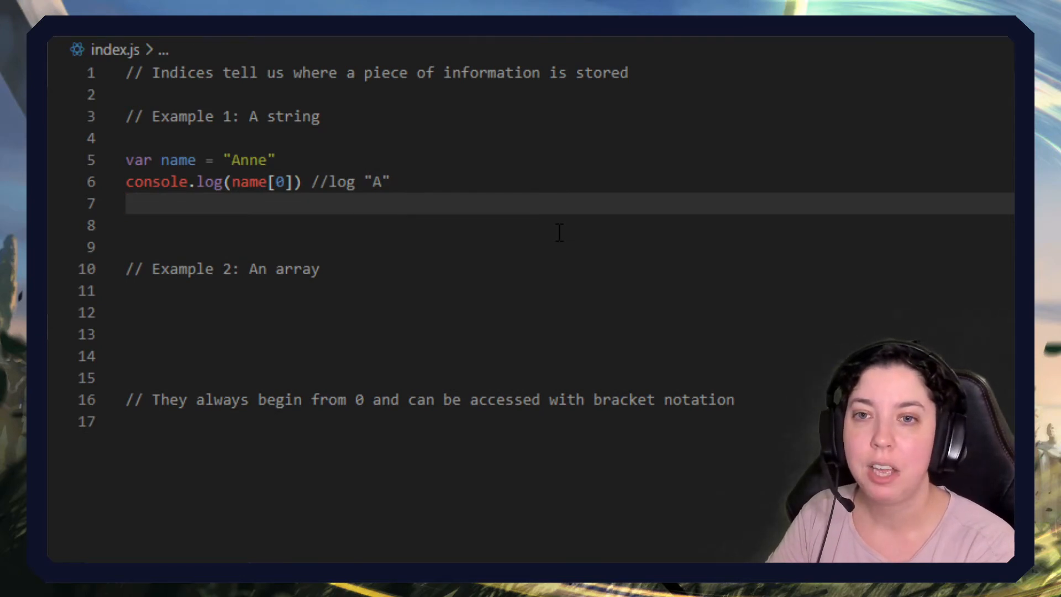
# Assign name[3] = "a" on line 7, then begin typing under the array comment.
pyautogui.write('name[3')
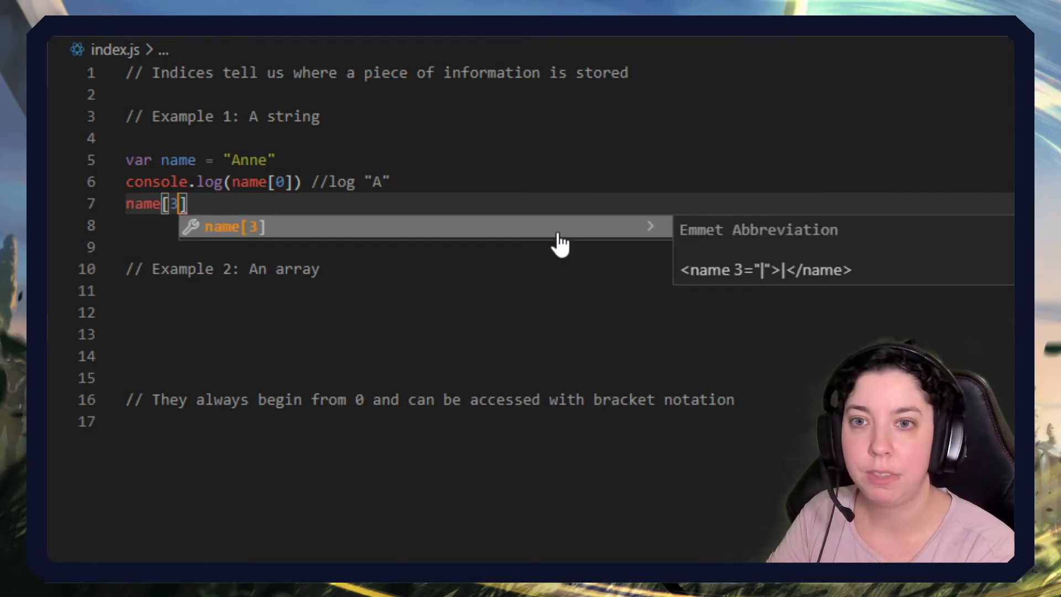
pyautogui.write('=')
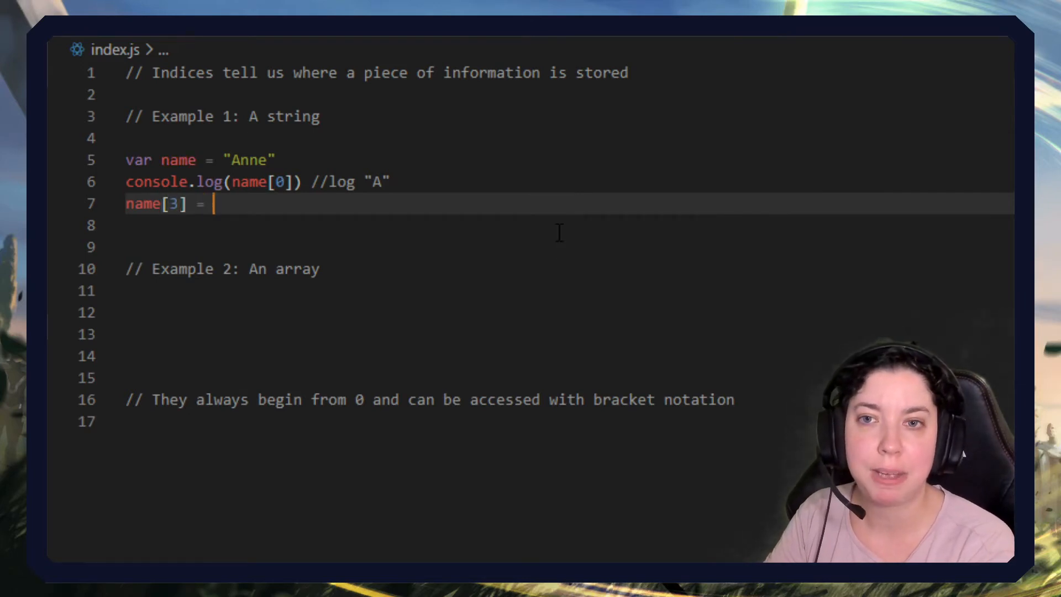
pyautogui.write('"a"')
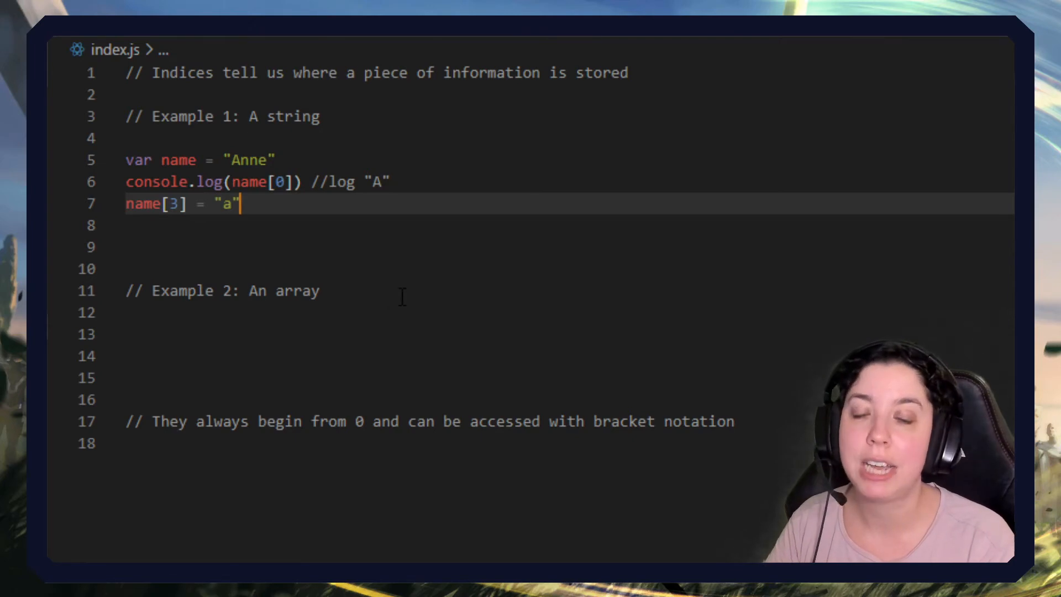
pyautogui.write('a')
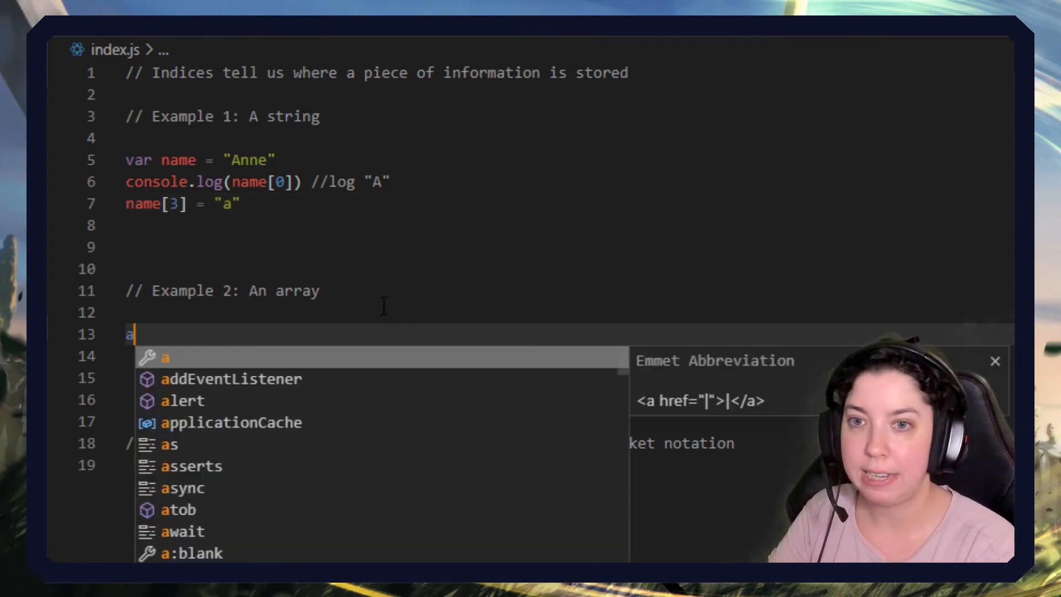
# Declare let arr1 = [1,2,3,4,5] on line 13.
pyautogui.write('let arr1 =')
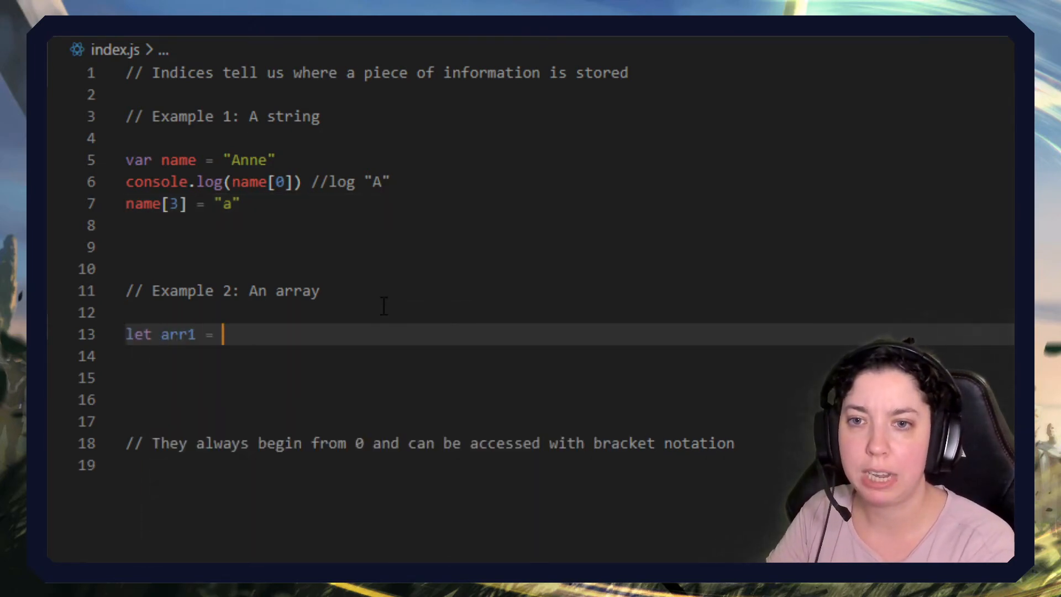
pyautogui.write('[1,2,')
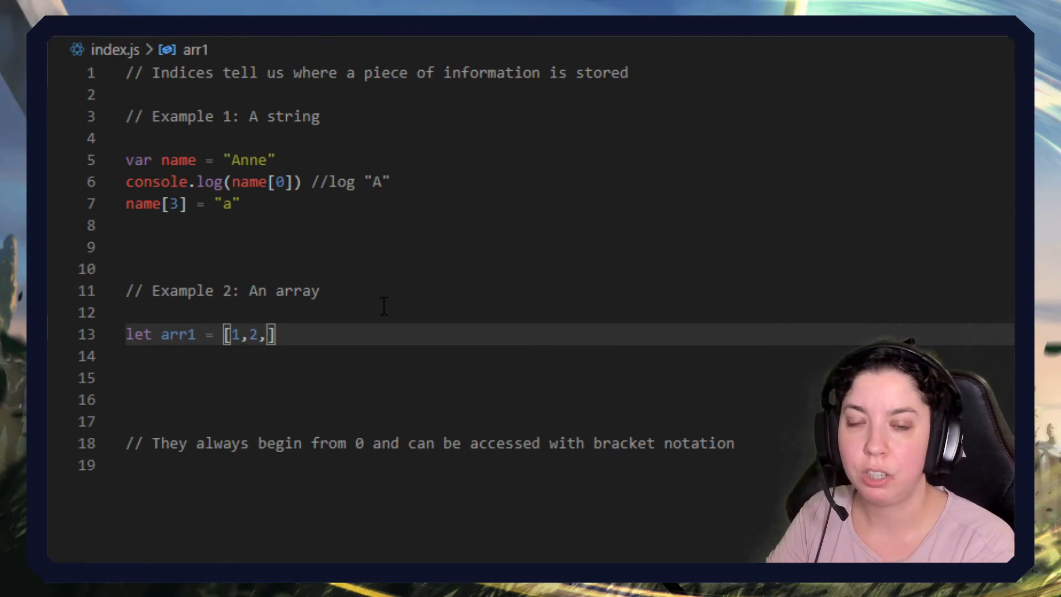
pyautogui.write('3,4,5')
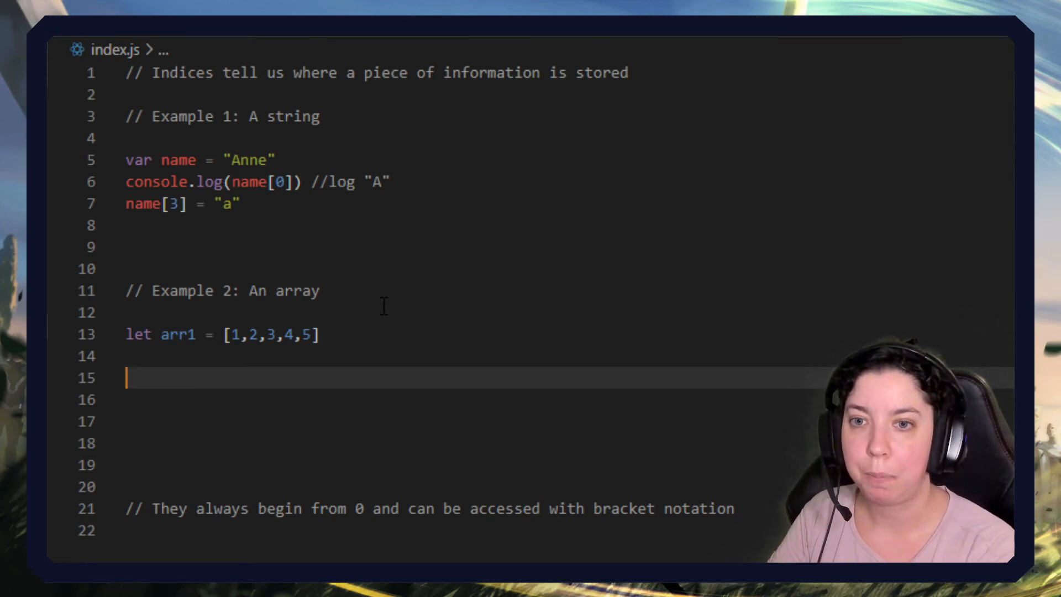
# Write arr1[2] = 35; on line 15 below the array declaration.
pyautogui.write('arr1[]')
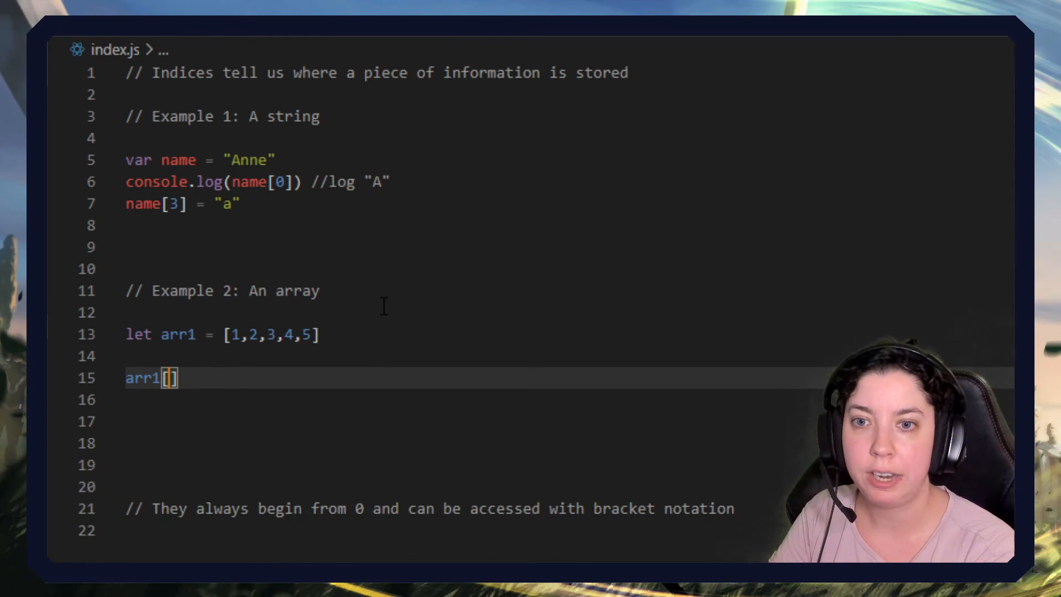
pyautogui.write('2')
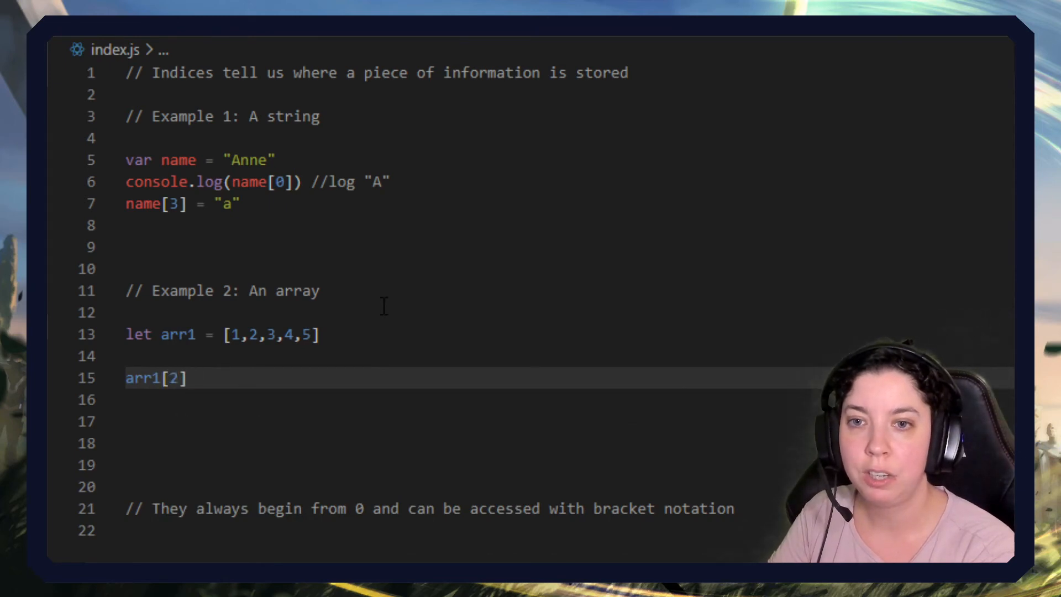
pyautogui.write('= 35;')
pyautogui.write('console.')
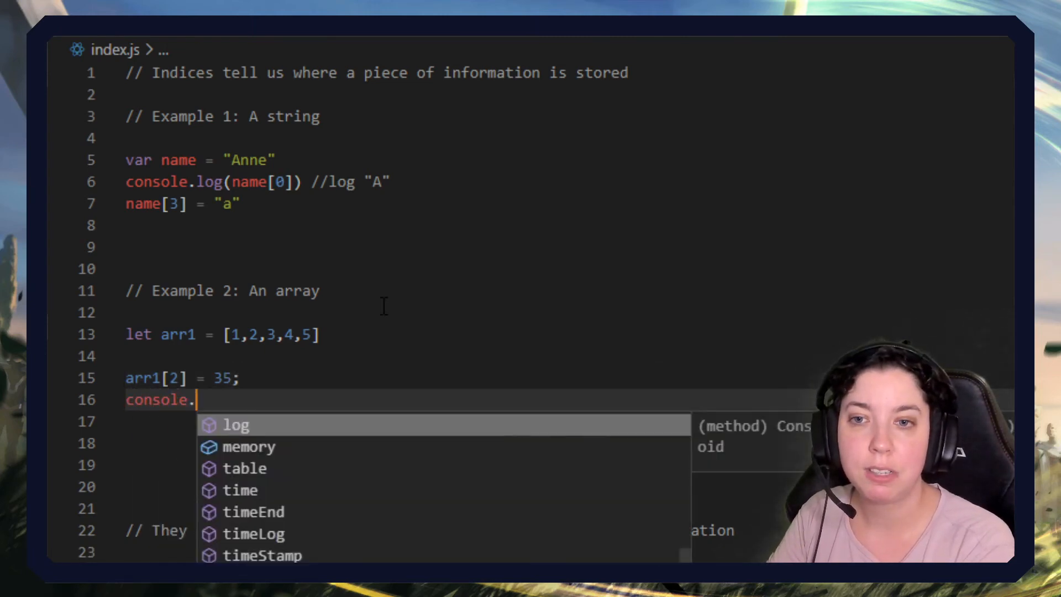
# Complete console.log(arr1) on line 16 with the comment //[1,2,35,4,5].
pyautogui.write('log(arr1')
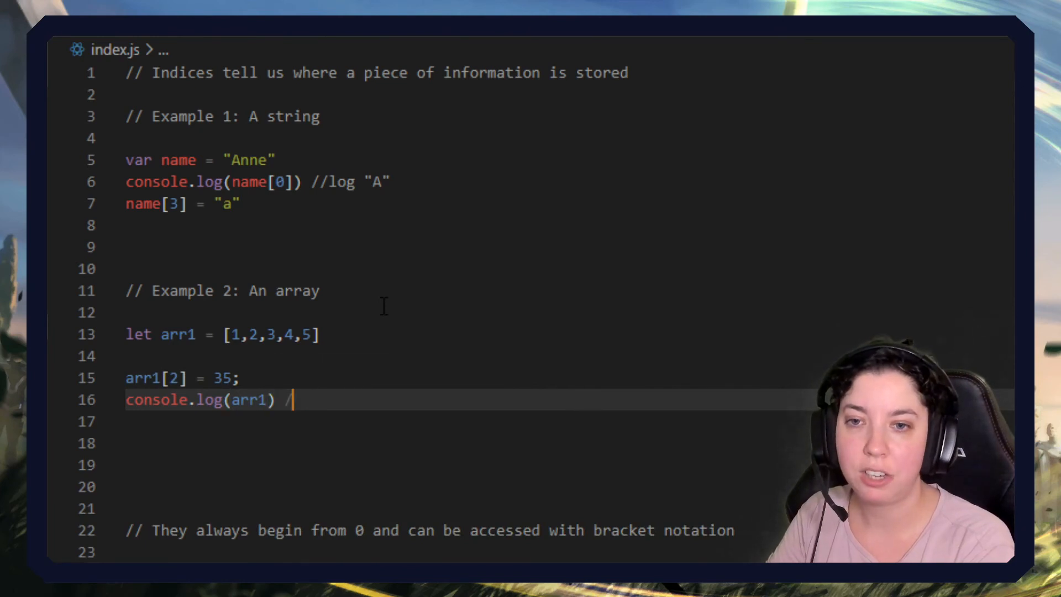
pyautogui.write('/[1,2,')
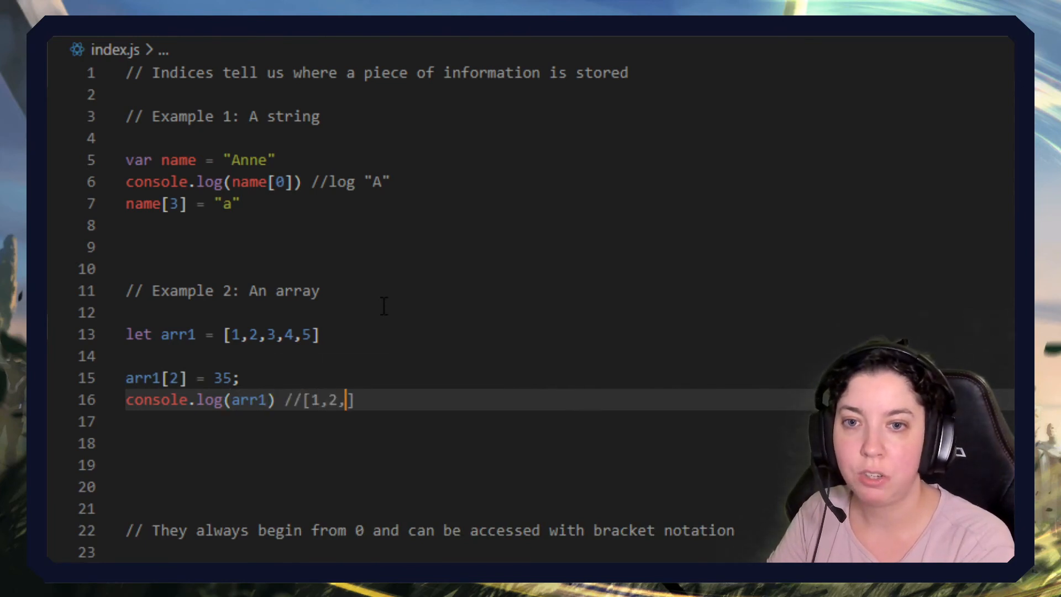
pyautogui.write('35,')
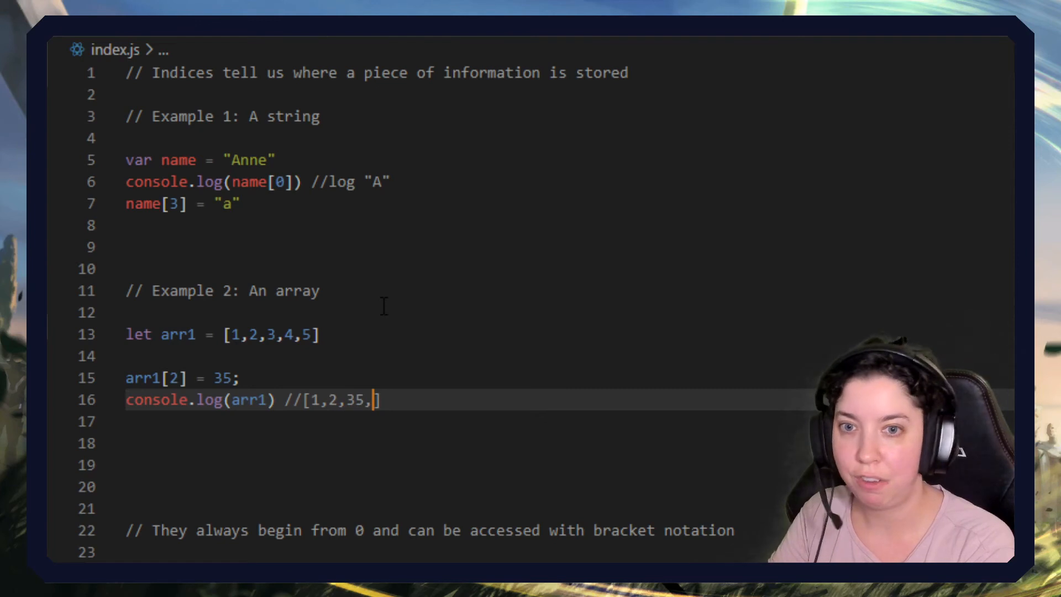
pyautogui.write('4,5]')
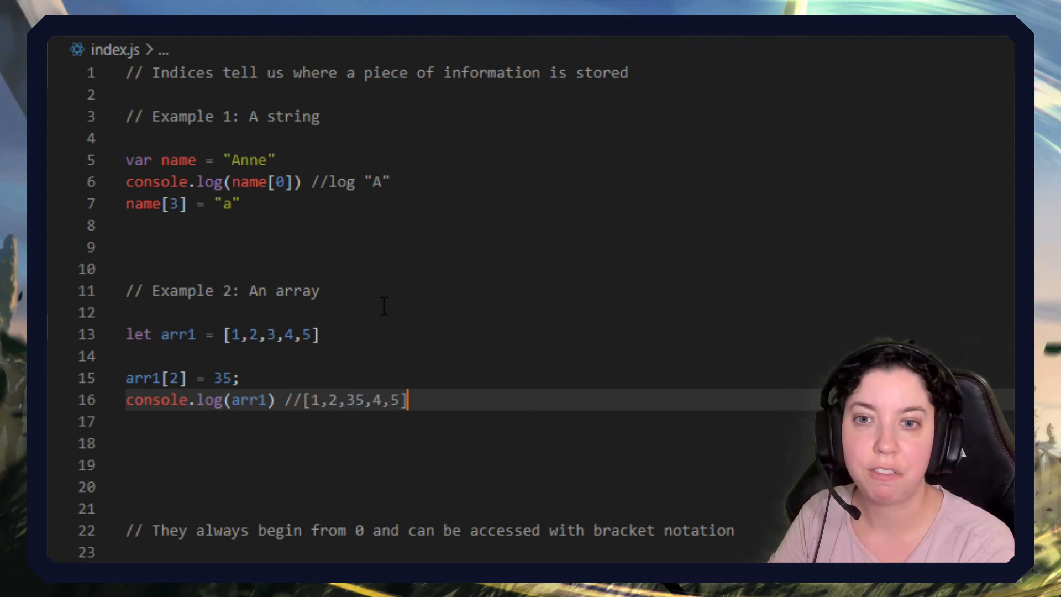